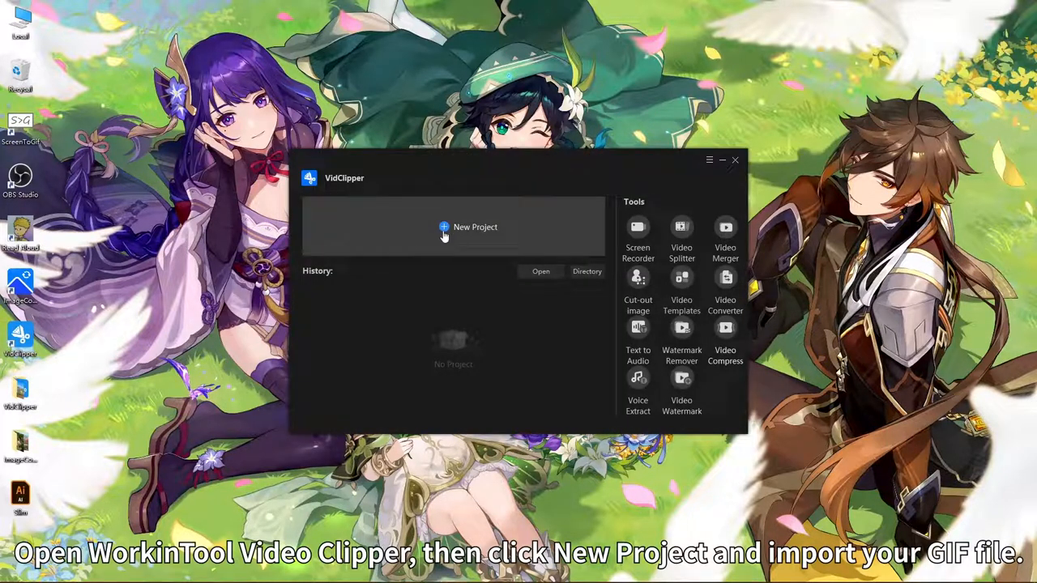
# Start a new project and import MyVideo_3.gif onto the timeline
pyautogui.click(475, 227)
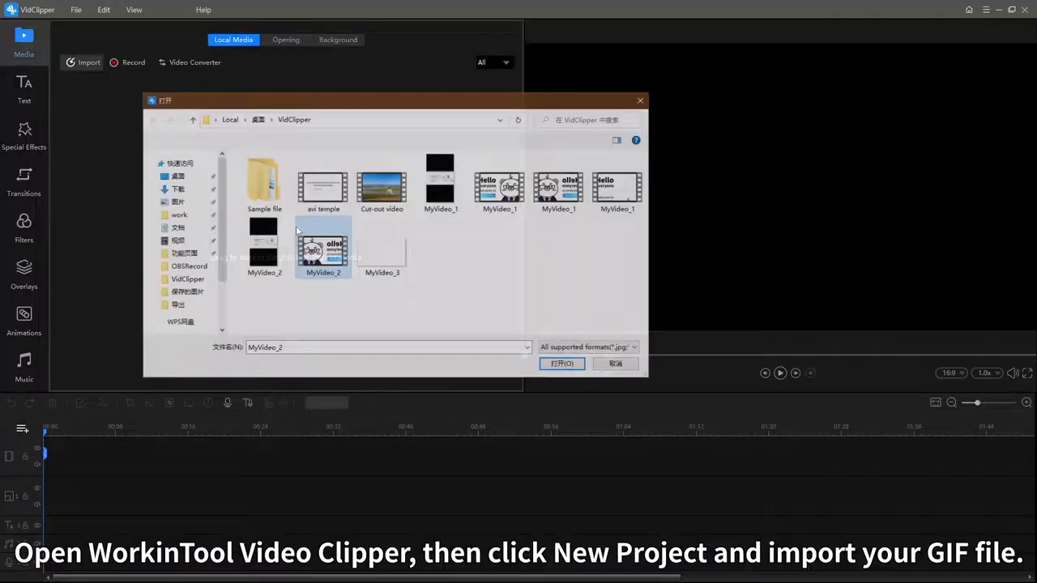
pyautogui.click(561, 363)
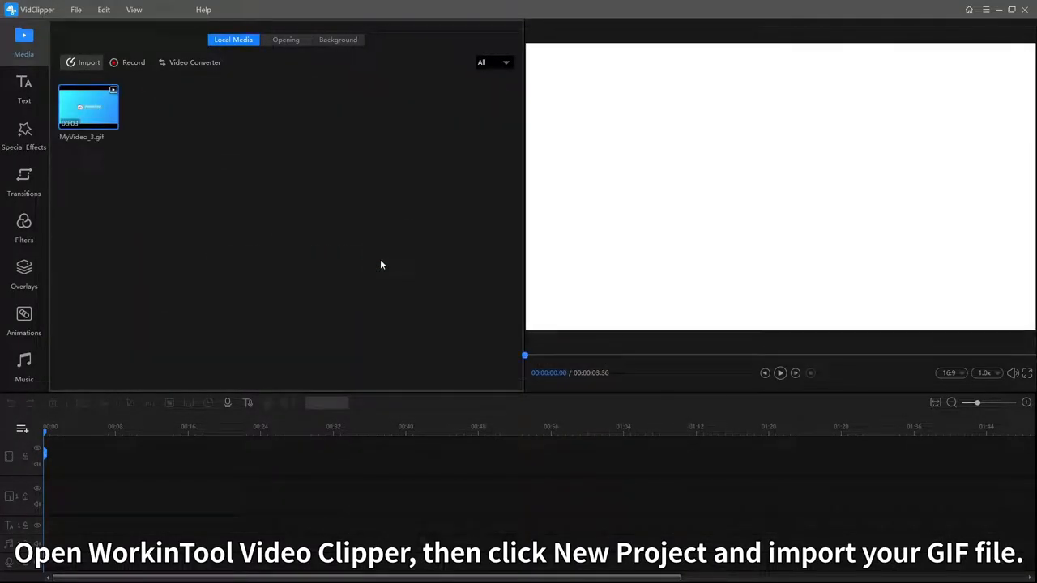
pyautogui.click(780, 373)
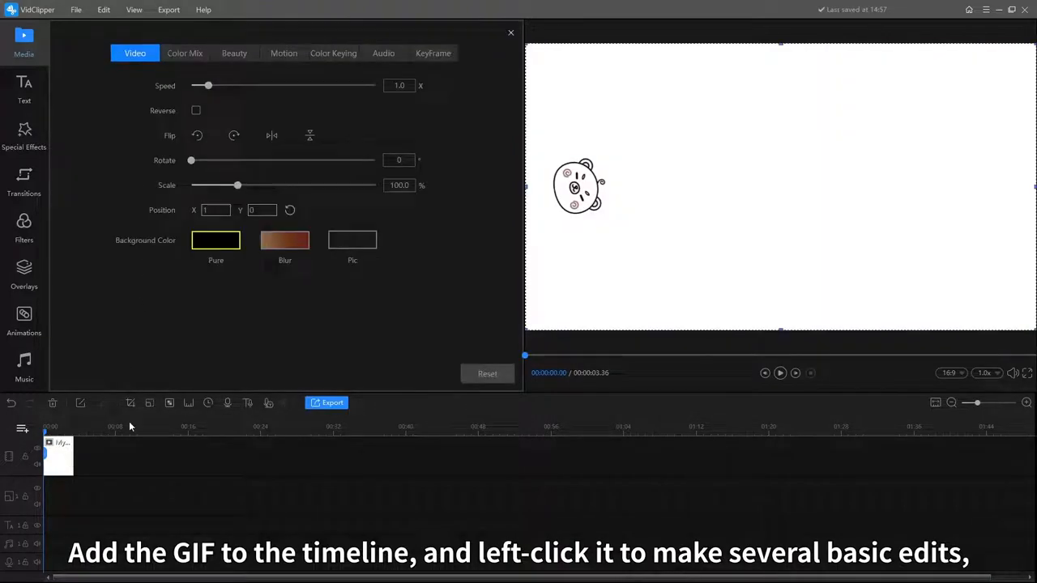
# Slow the GIF clip to 0.3x speed and preview the result
pyautogui.moveTo(208, 84); pyautogui.dragTo(202, 84)
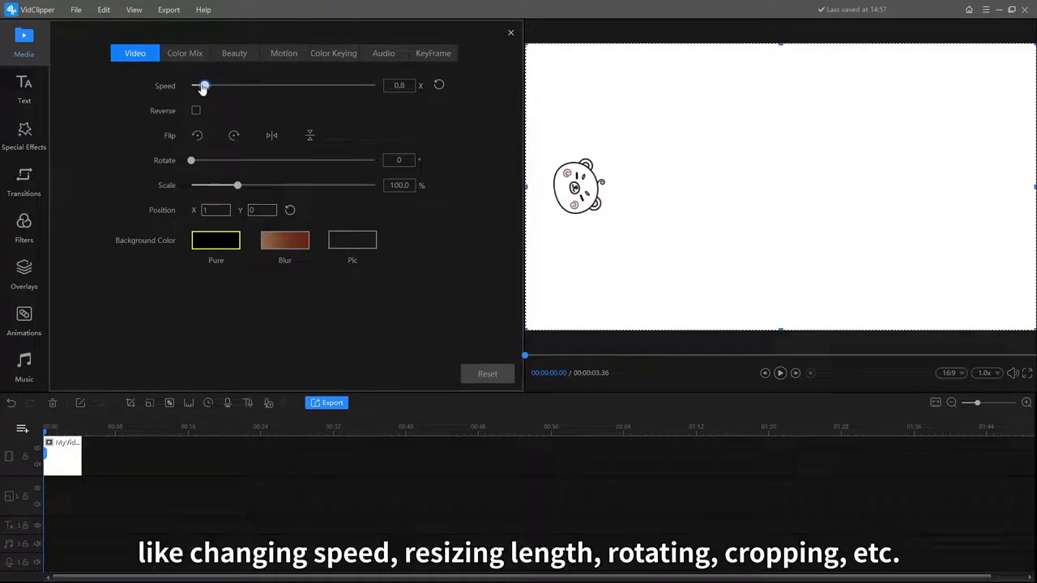
pyautogui.moveTo(203, 84); pyautogui.dragTo(195, 84)
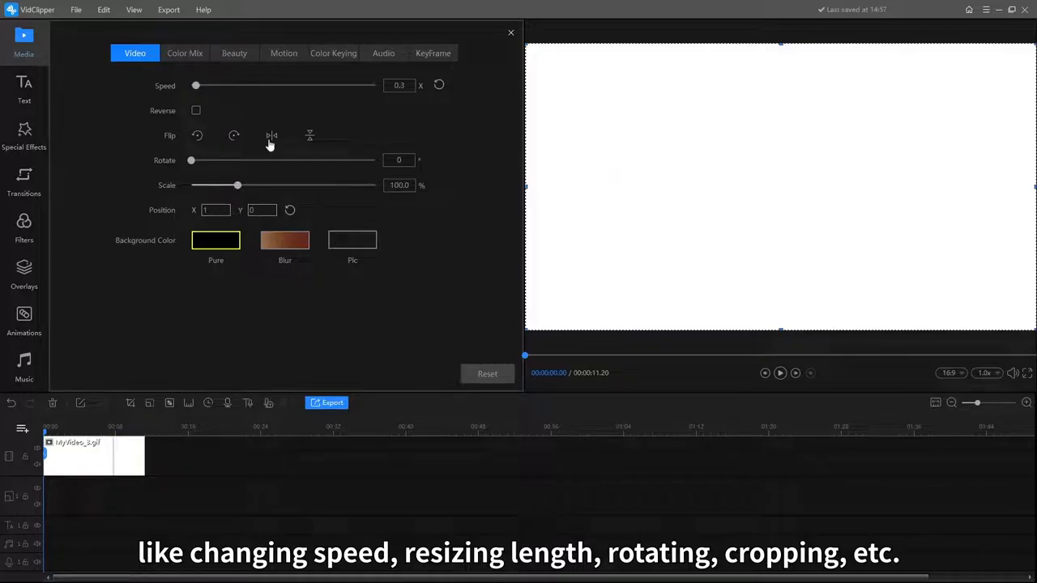
pyautogui.moveTo(708, 356)
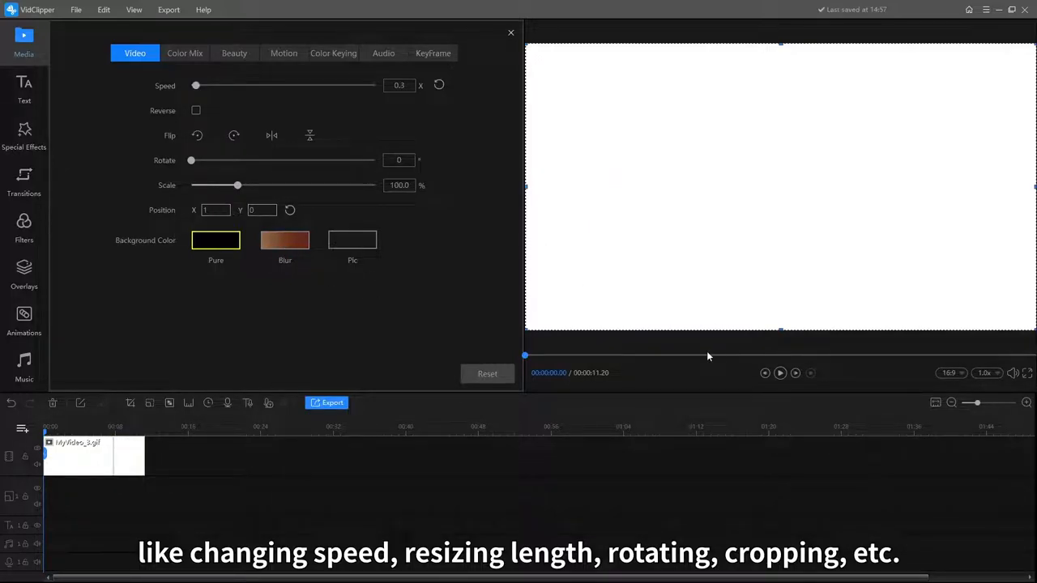
pyautogui.click(780, 373)
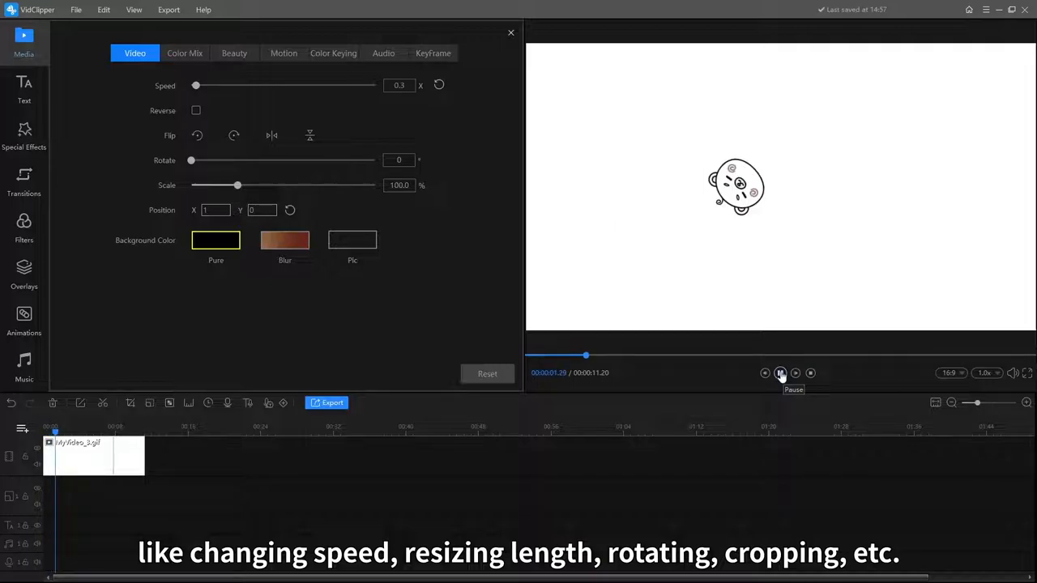
pyautogui.click(779, 373)
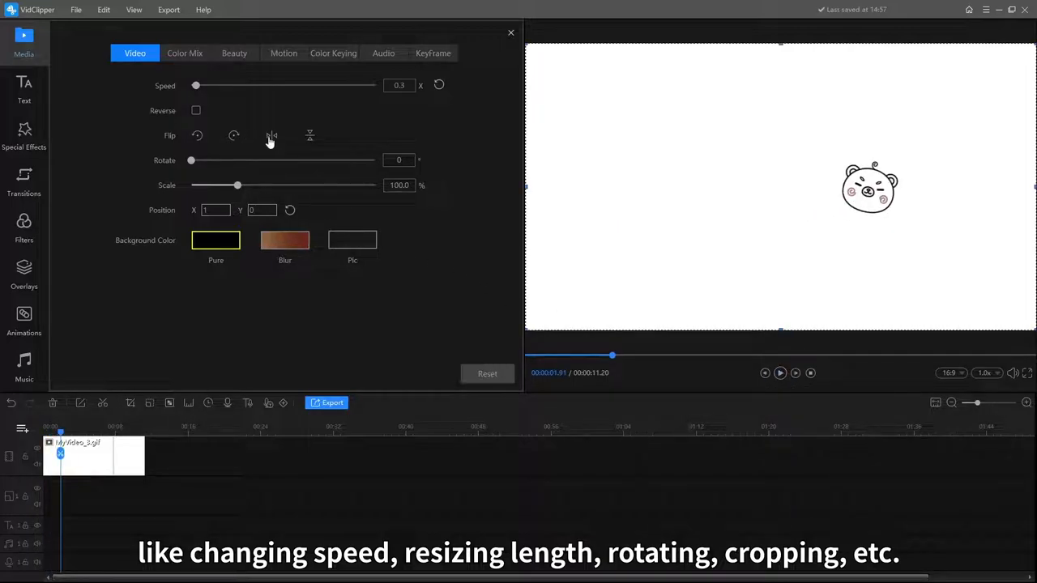
pyautogui.moveTo(233, 156)
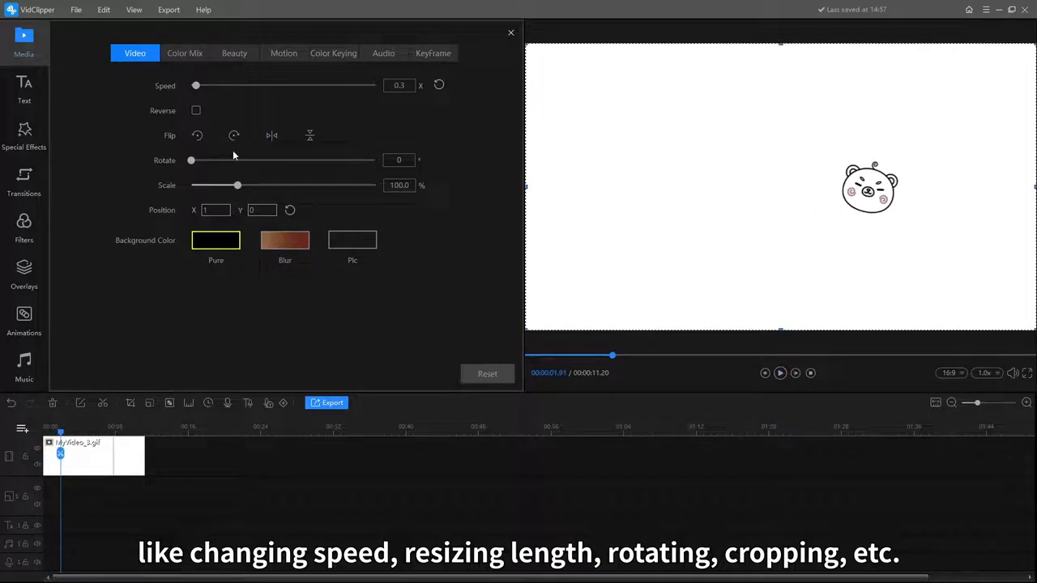
# Try rotating the clip then return it to 0 degrees, and scale it down to 73%
pyautogui.moveTo(191, 160); pyautogui.dragTo(234, 160)
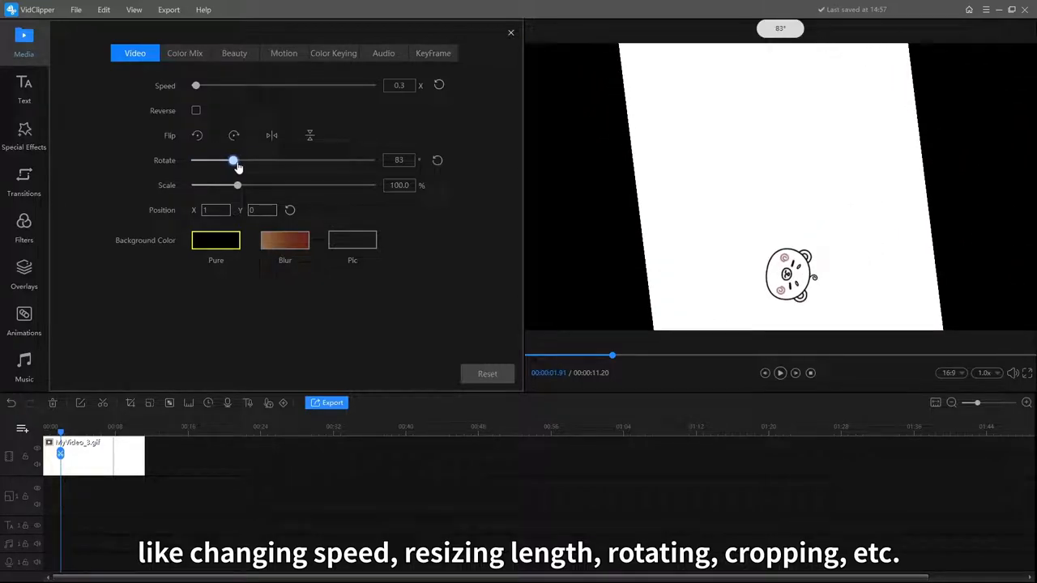
pyautogui.moveTo(233, 161); pyautogui.dragTo(191, 160)
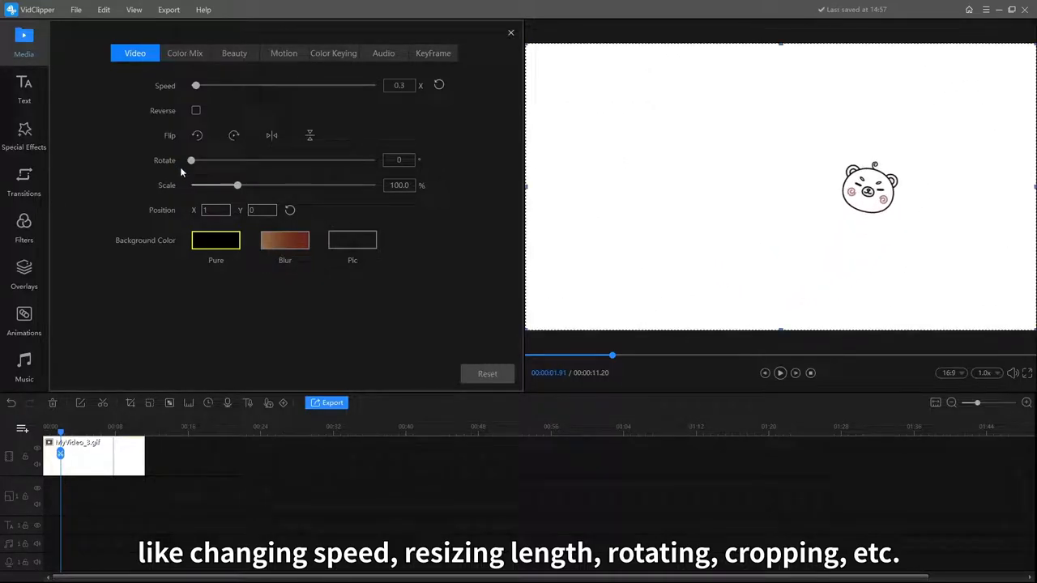
pyautogui.moveTo(236, 185); pyautogui.dragTo(223, 185)
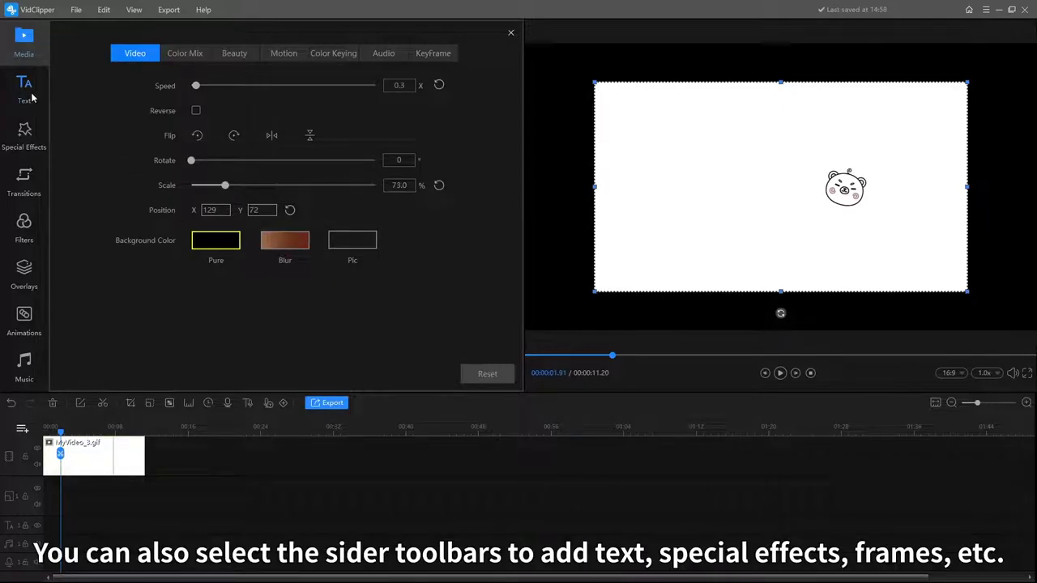
# Browse the Text, Special Effects and Transitions libraries, previewing the Gear transition
pyautogui.click(22, 84)
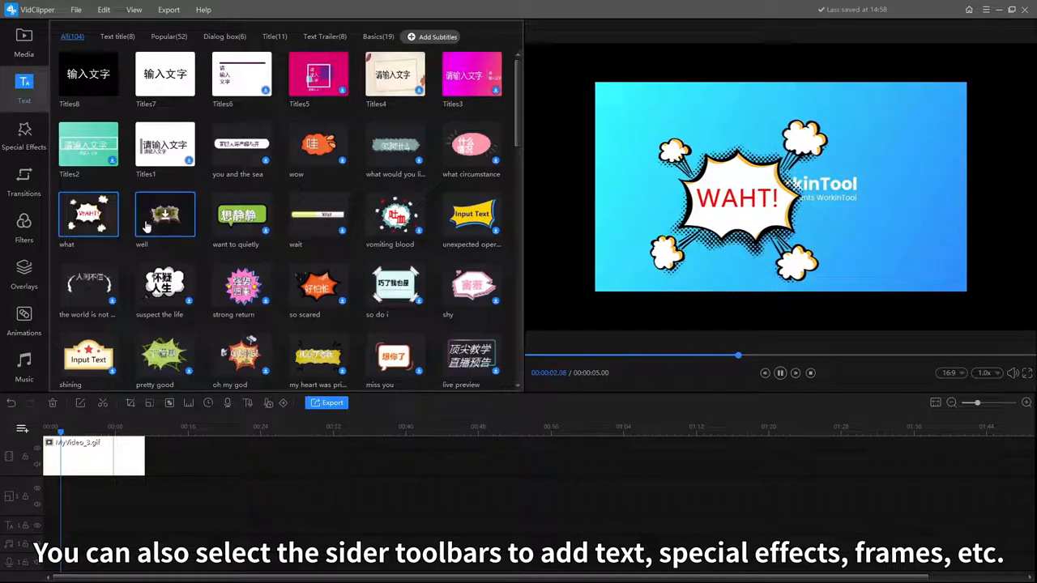
pyautogui.click(22, 133)
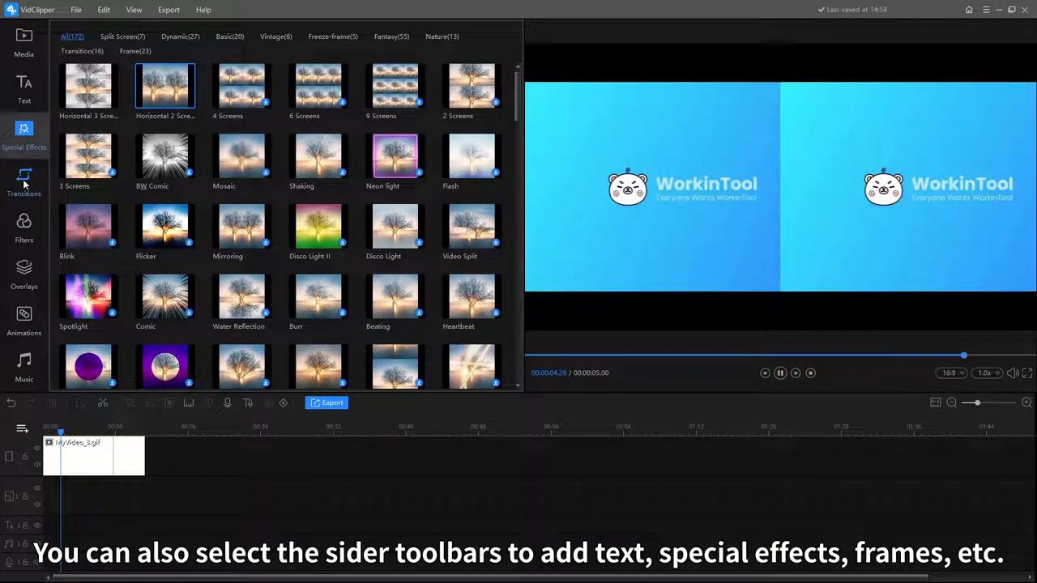
pyautogui.click(23, 182)
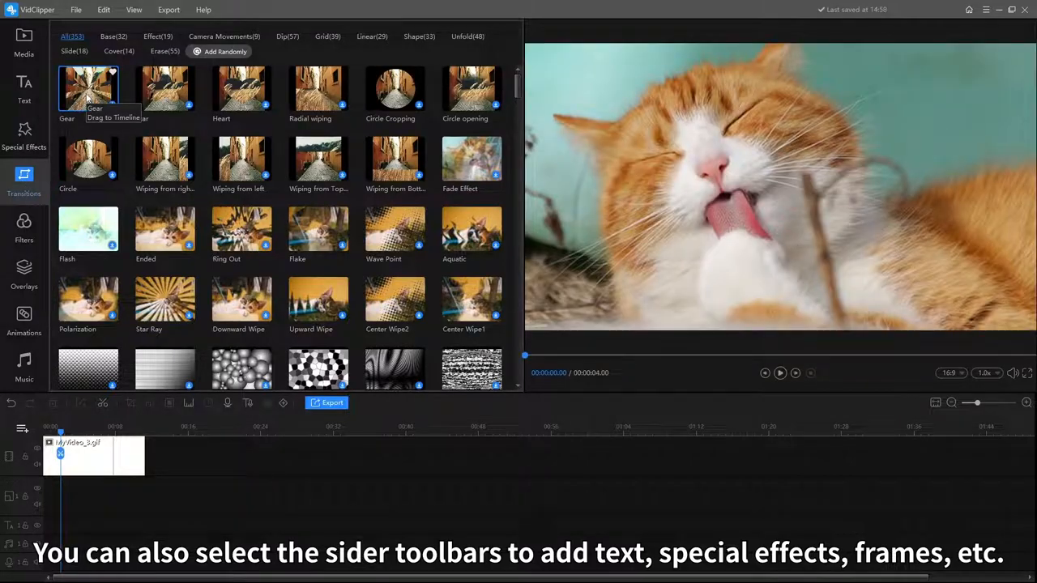
pyautogui.click(780, 373)
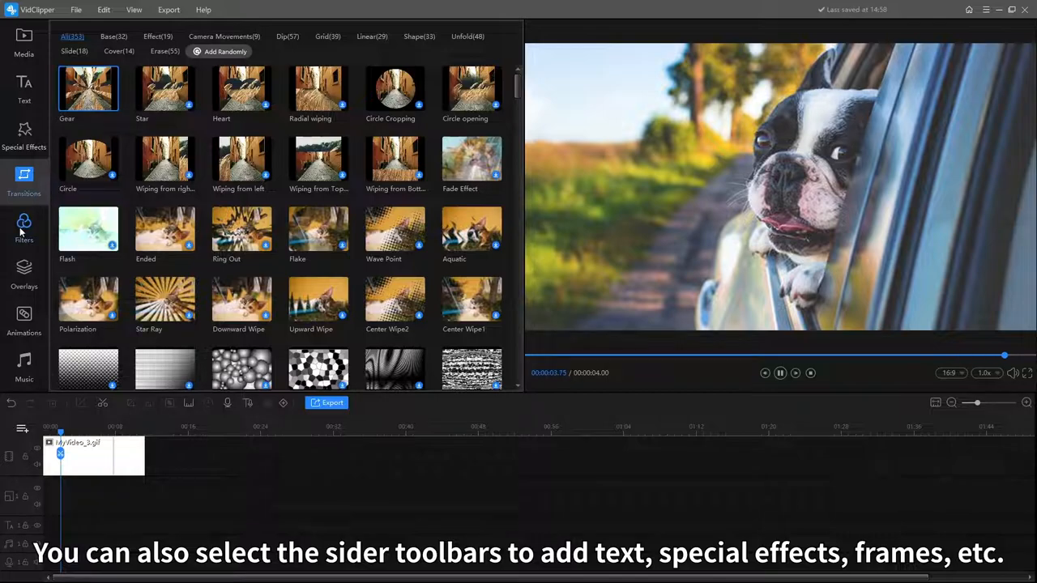
# Browse the Filters and Overlays libraries, previewing the 9-screen filter
pyautogui.click(22, 227)
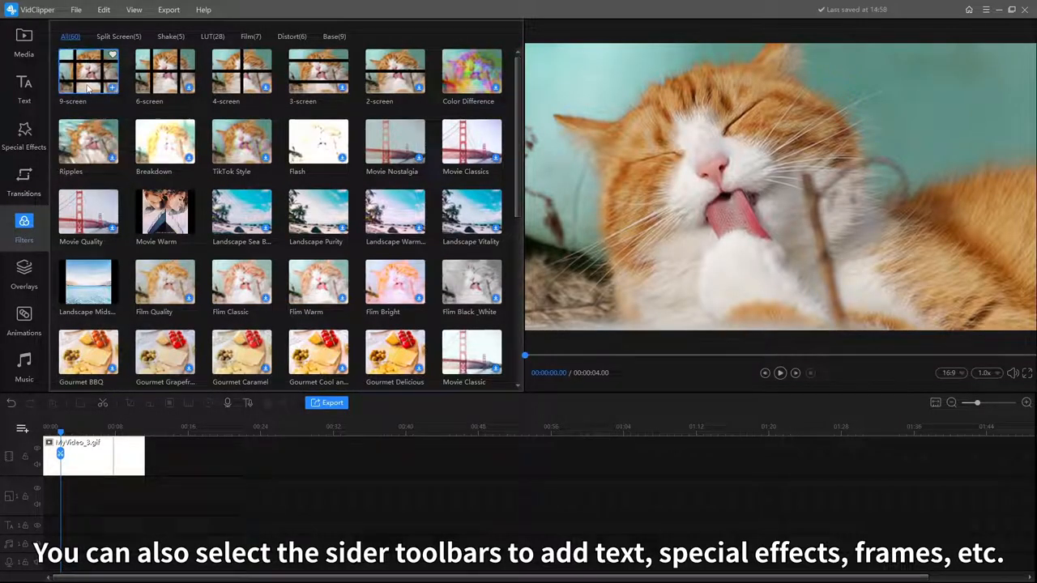
pyautogui.click(779, 372)
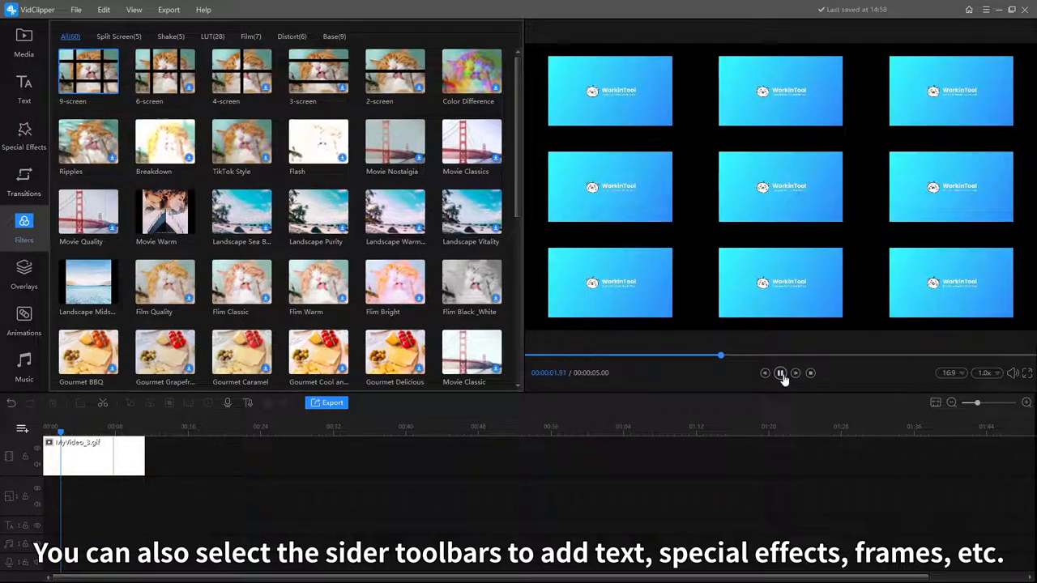
pyautogui.click(779, 372)
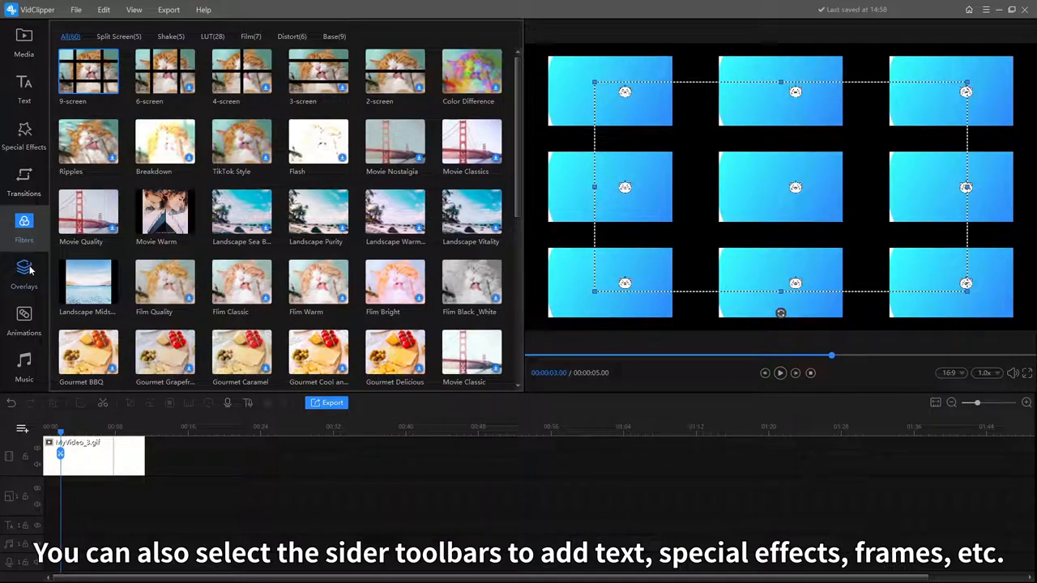
pyautogui.click(22, 272)
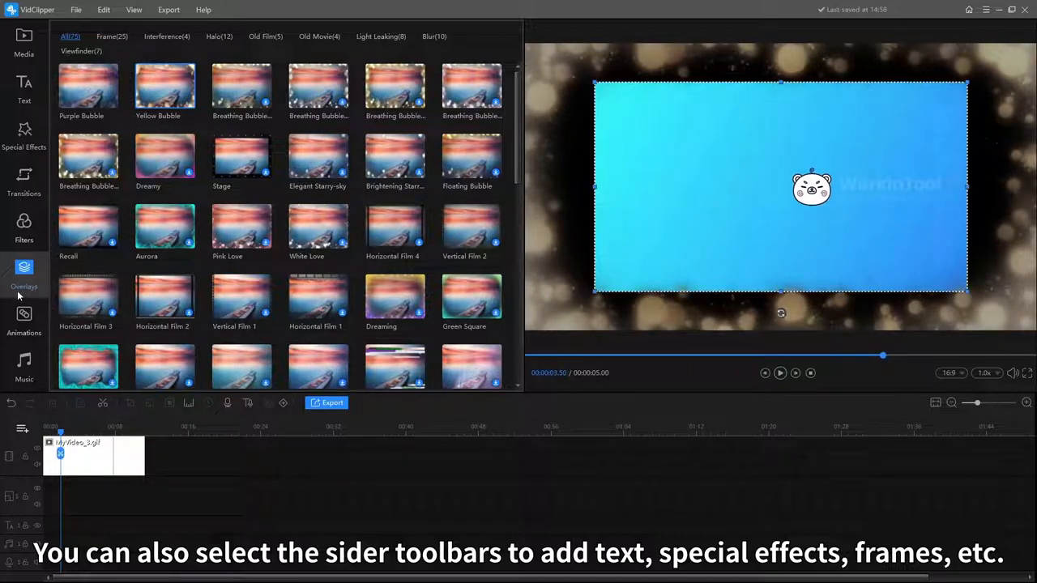
# Browse the Animations library, preview a sticker, and bring up the Export settings
pyautogui.click(23, 316)
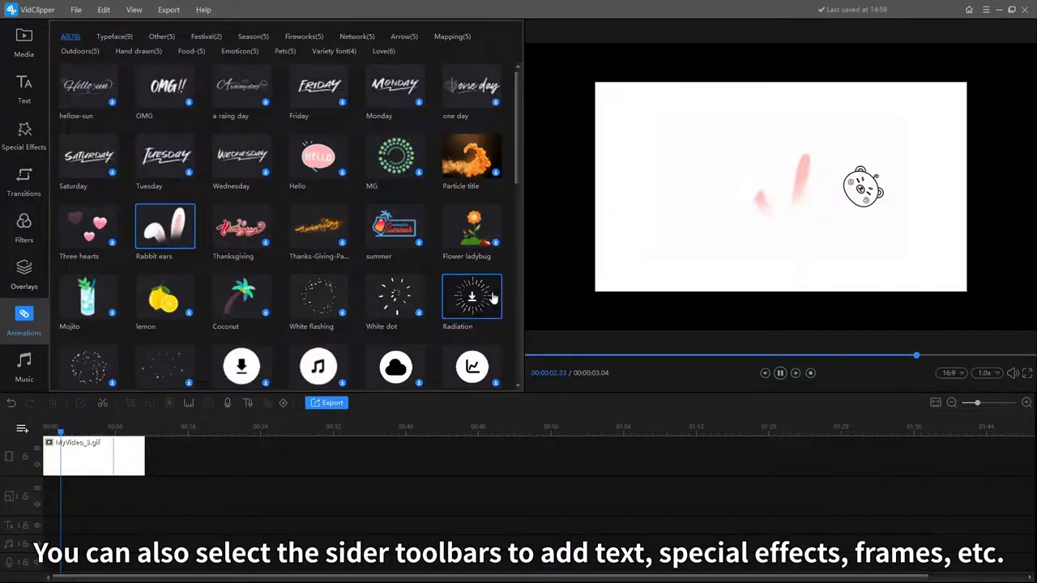
pyautogui.click(473, 298)
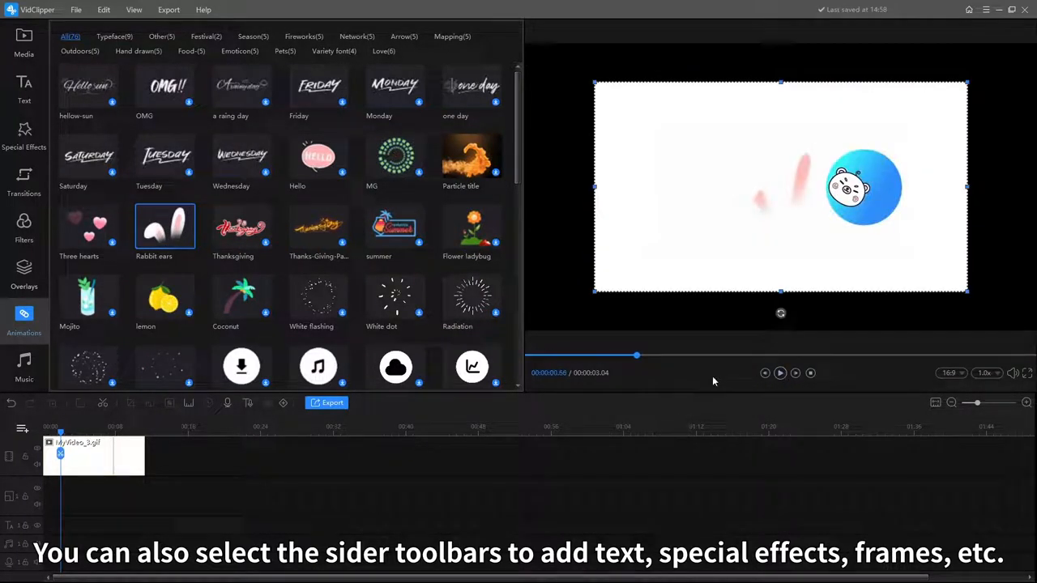
pyautogui.click(328, 402)
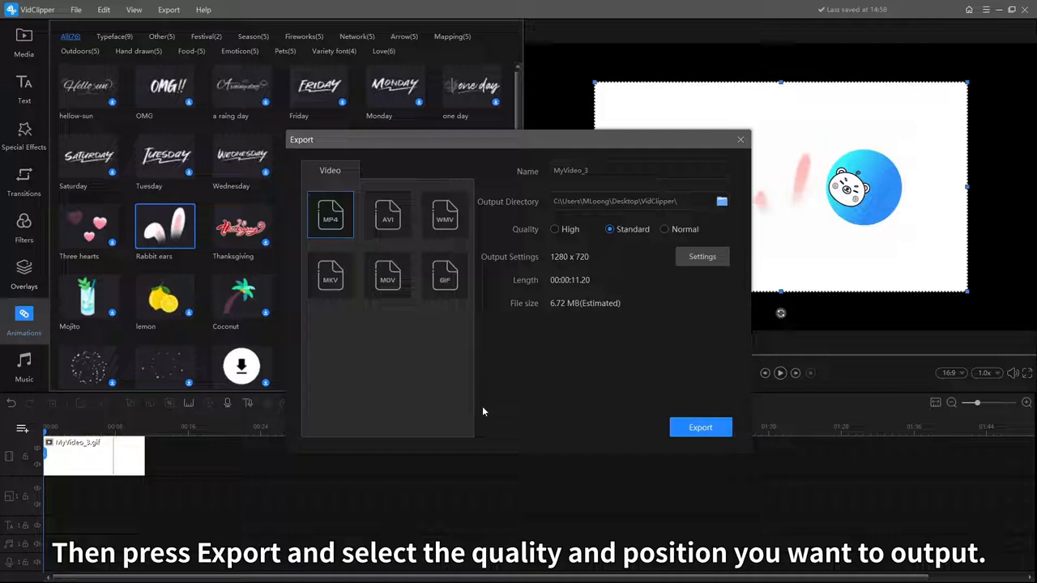
pyautogui.moveTo(668, 246)
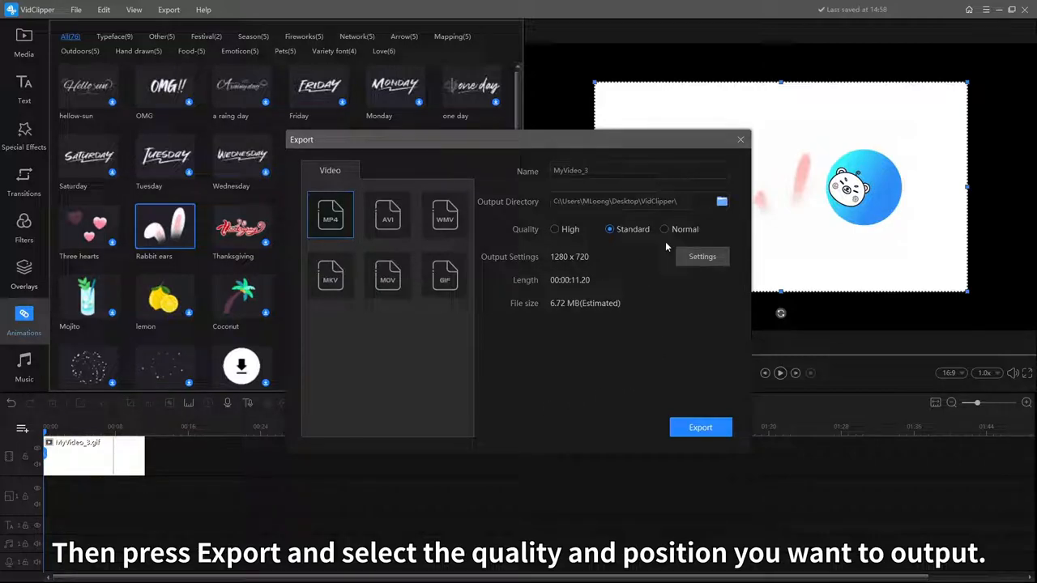
# Confirm the export as MP4 at Standard quality, 1280 x 720
pyautogui.click(700, 428)
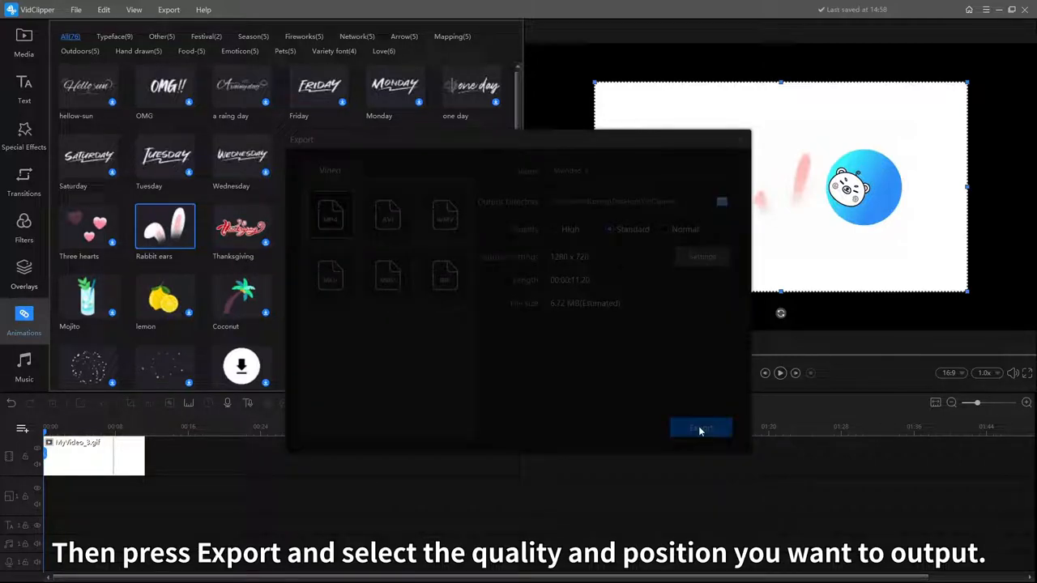
pyautogui.click(700, 428)
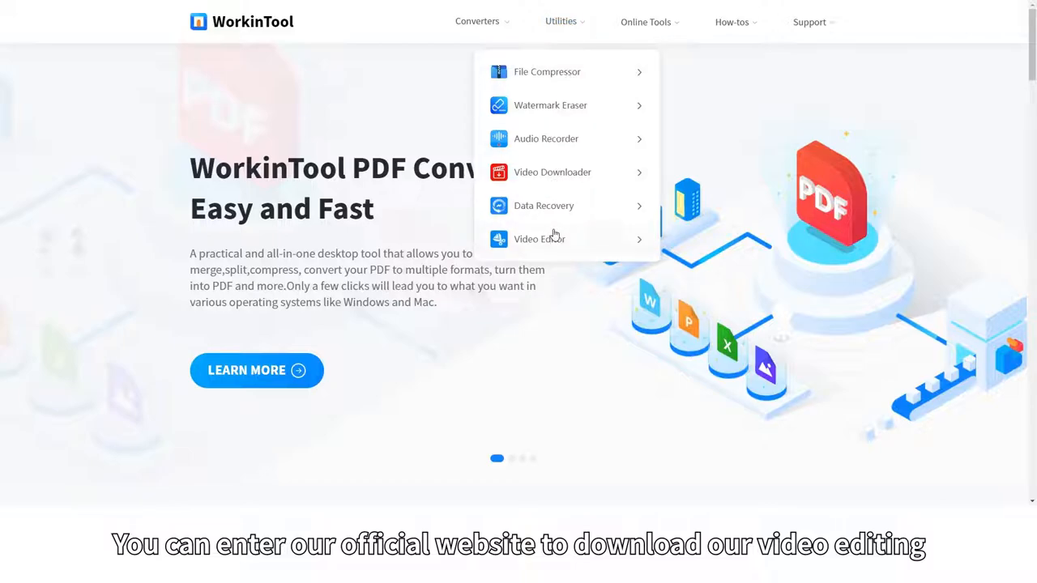
# Go to the VidClipper Video Editor product page from the Utilities menu
pyautogui.click(539, 239)
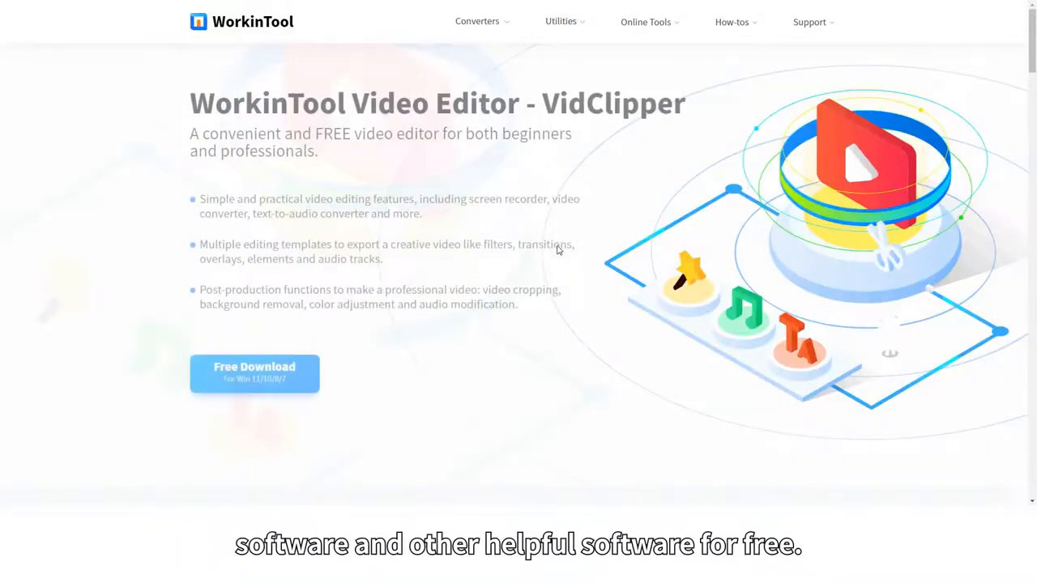